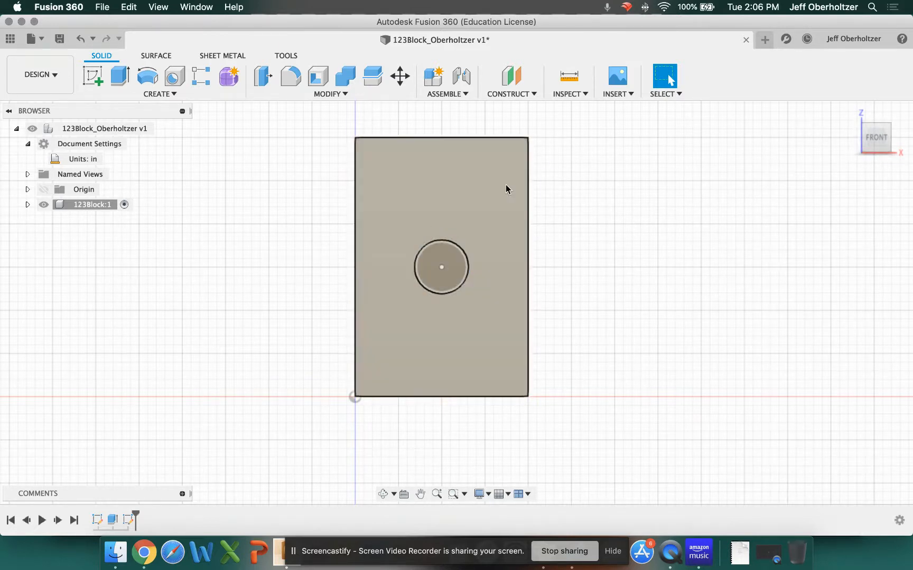
pyautogui.moveTo(389, 149)
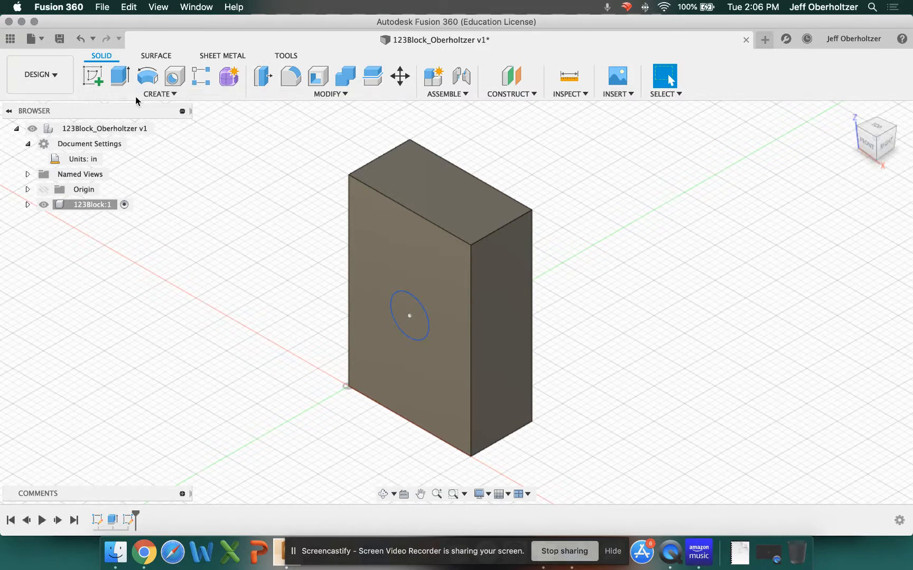
pyautogui.moveTo(445, 189)
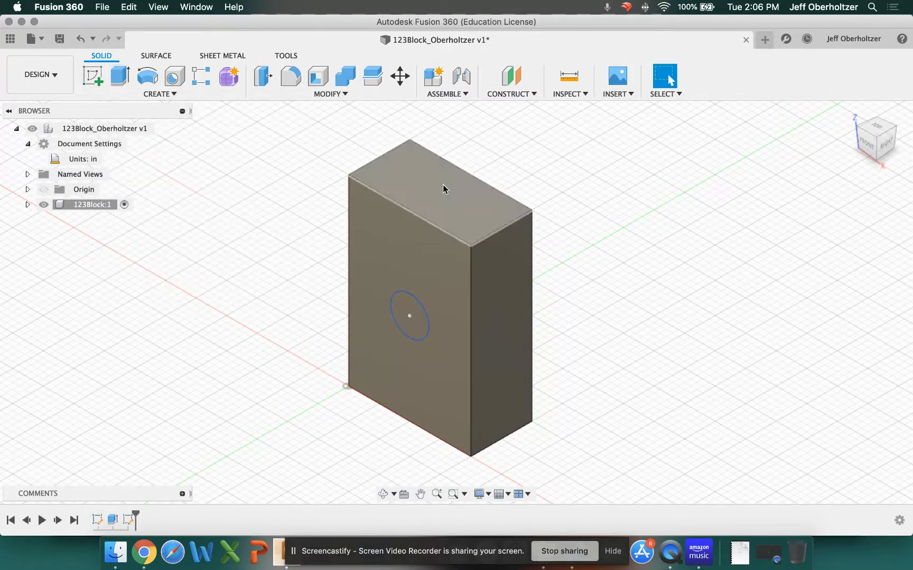
pyautogui.moveTo(119, 76)
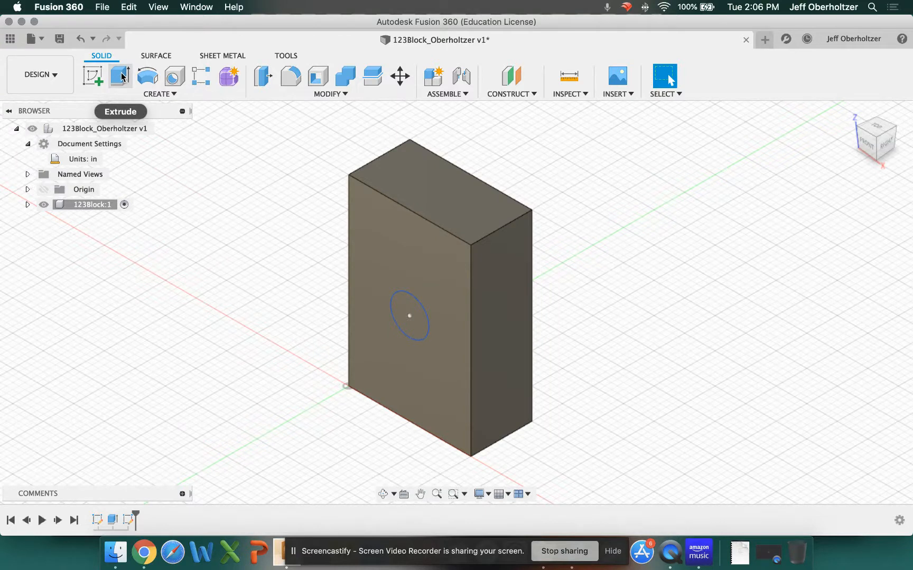
# Step: Start an extrude feature with the front-face circle highlighted as a profile
pyautogui.click(120, 76)
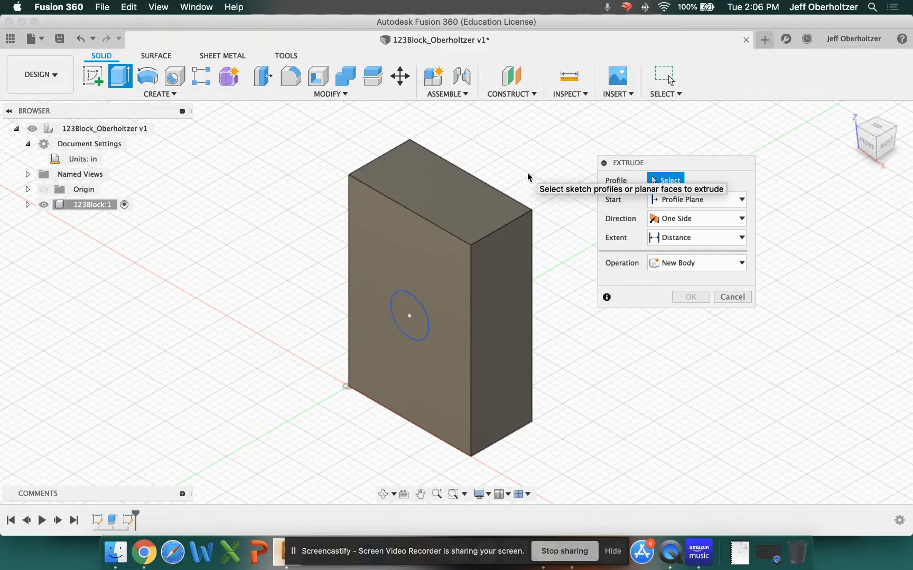
pyautogui.moveTo(541, 183)
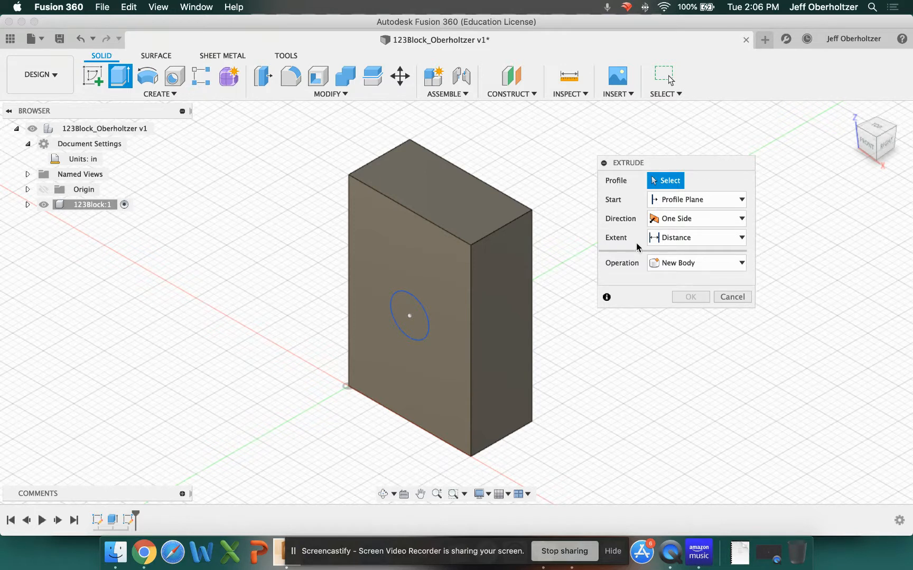
pyautogui.click(410, 315)
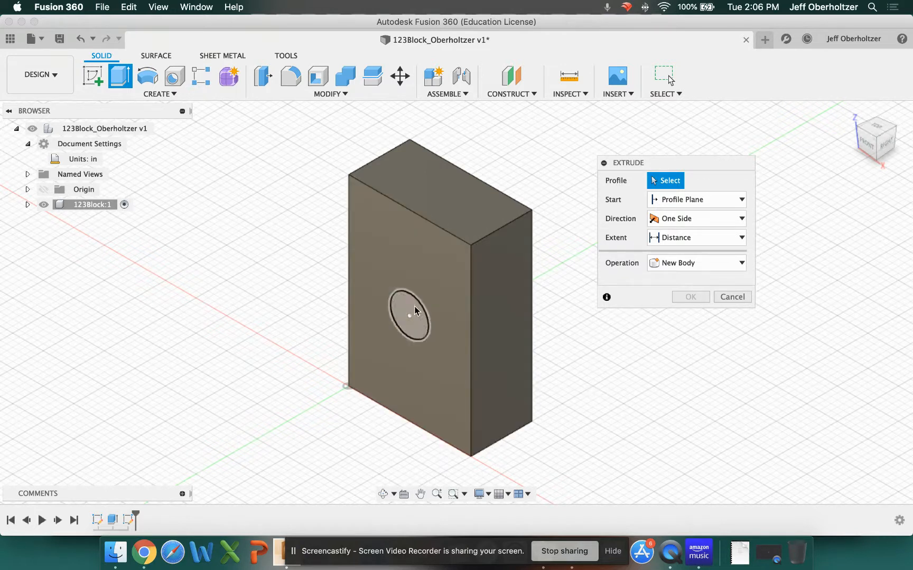
# Step: Select the circle, pull it out 0.700 in, and try tapers before returning to zero
pyautogui.click(410, 318)
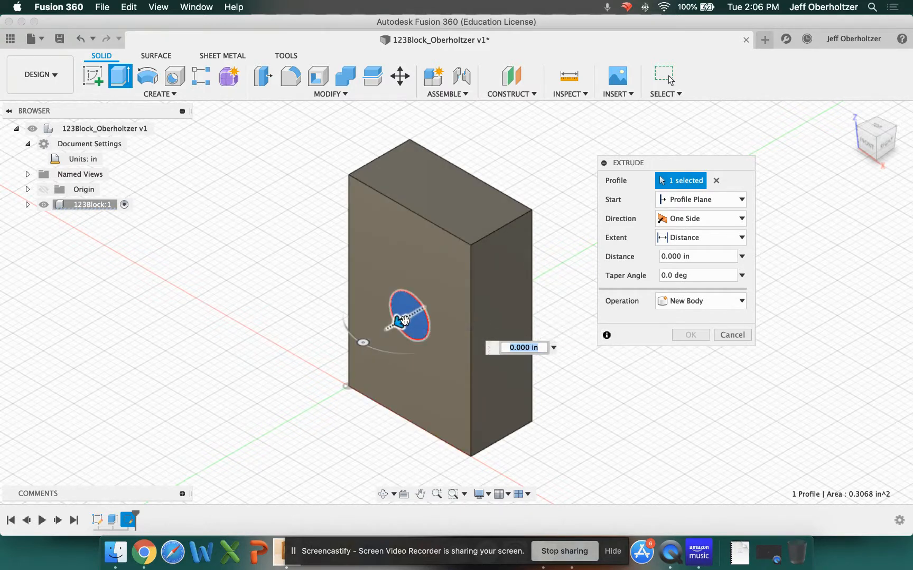
pyautogui.moveTo(402, 320); pyautogui.dragTo(358, 347)
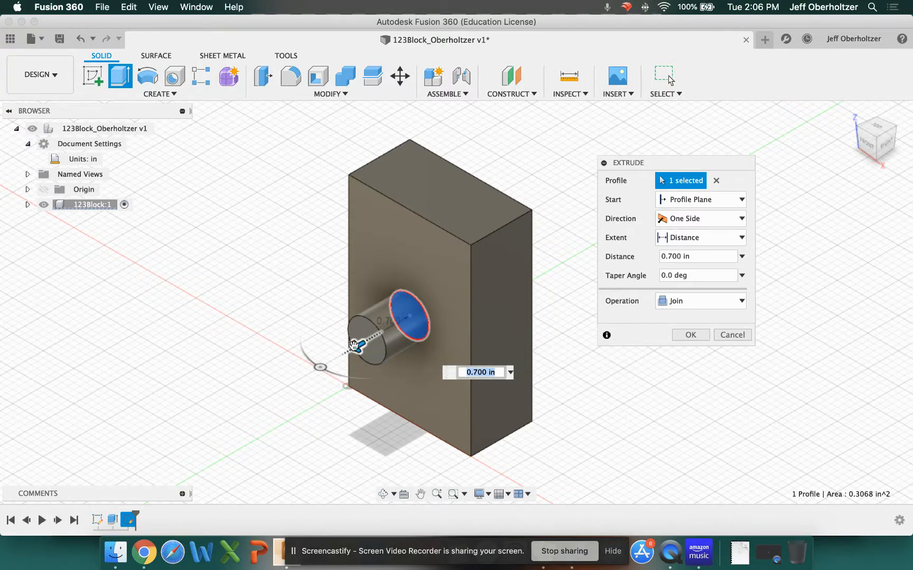
pyautogui.moveTo(357, 346); pyautogui.dragTo(332, 374)
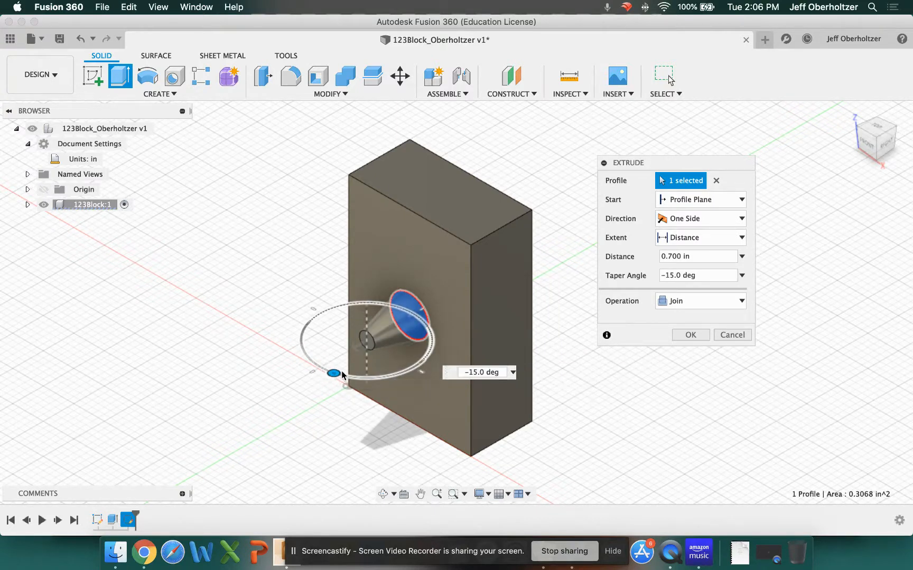
pyautogui.moveTo(333, 373); pyautogui.dragTo(319, 367)
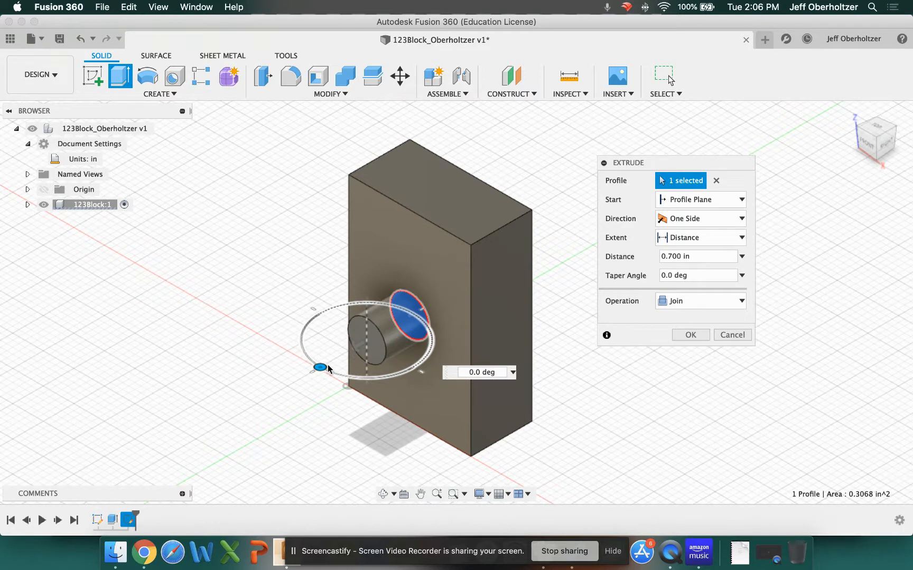
pyautogui.moveTo(320, 367); pyautogui.dragTo(329, 372)
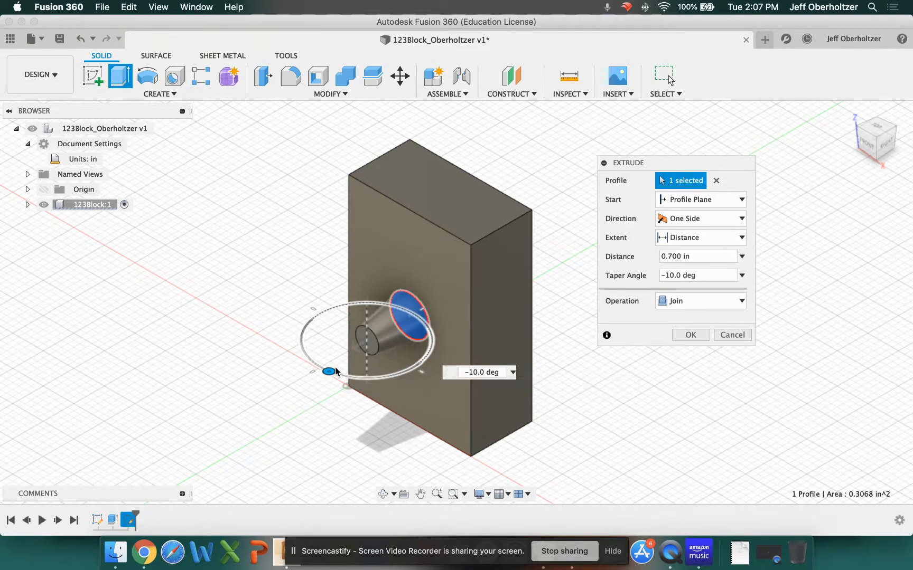
pyautogui.moveTo(329, 371); pyautogui.dragTo(319, 366)
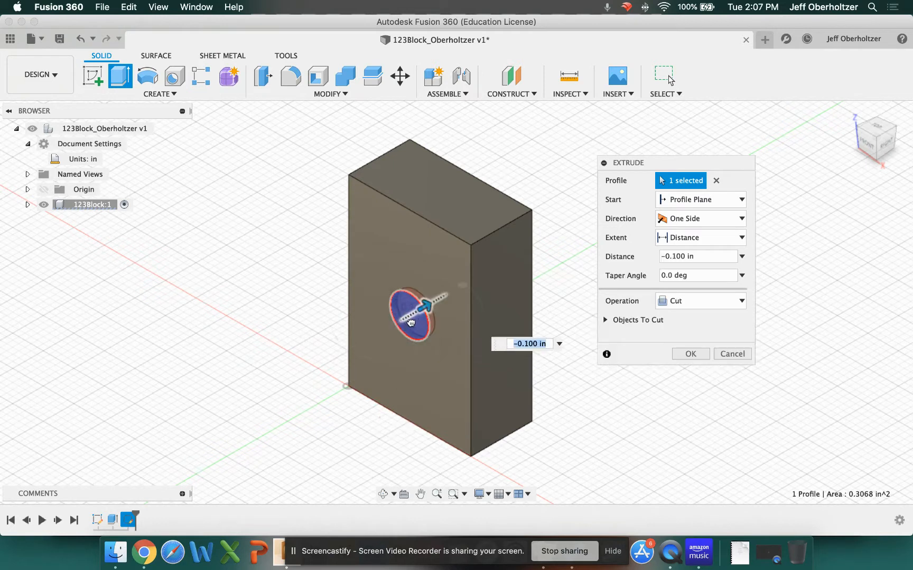
# Step: Push the circle extrusion into the block to -1.000 in, then back to 0
pyautogui.moveTo(419, 305); pyautogui.dragTo(480, 274)
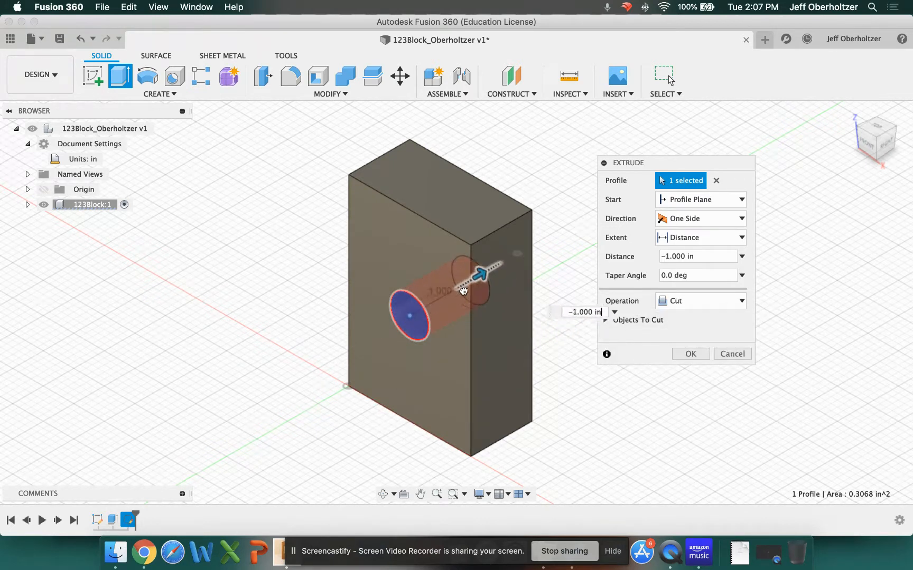
pyautogui.moveTo(461, 295)
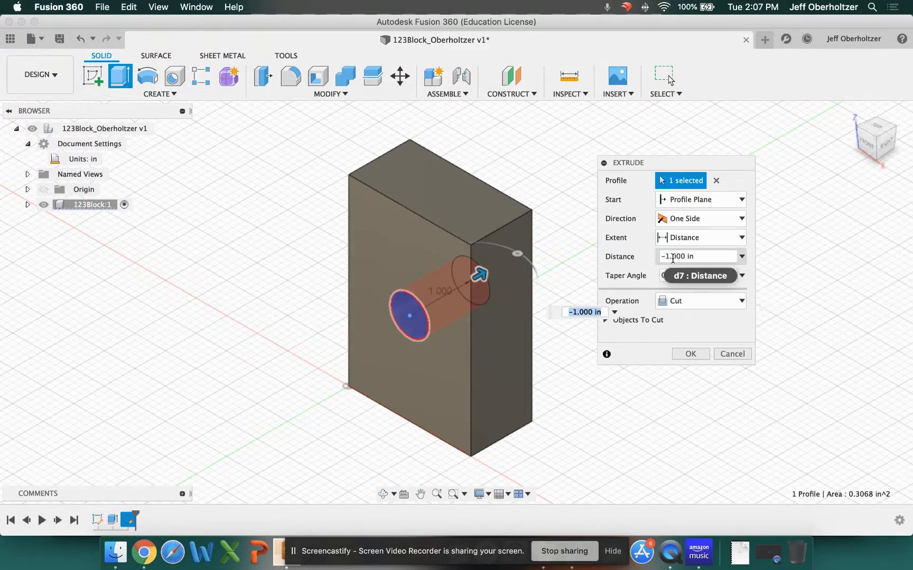
pyautogui.moveTo(478, 274); pyautogui.dragTo(434, 297)
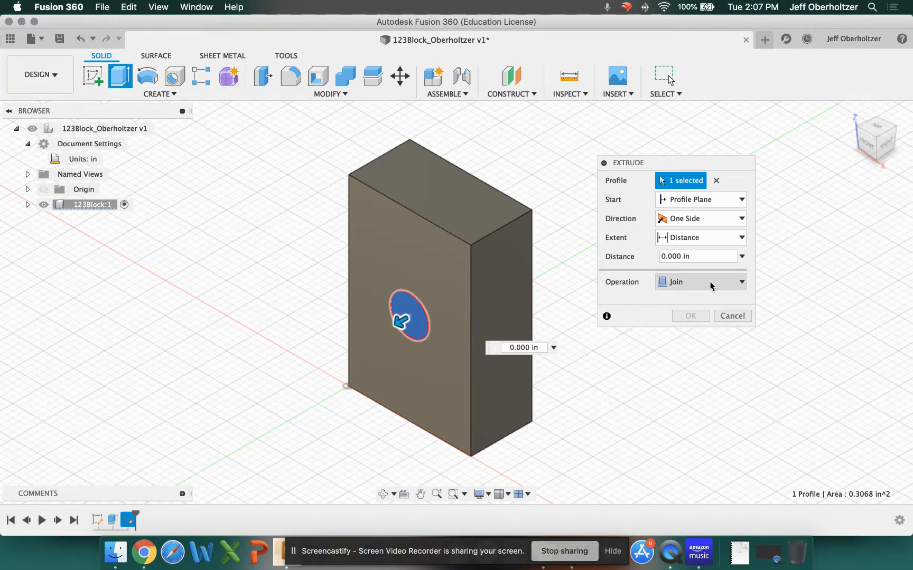
# Step: Set the extrude operation to Cut with distance -1 in and apply it
pyautogui.click(700, 282)
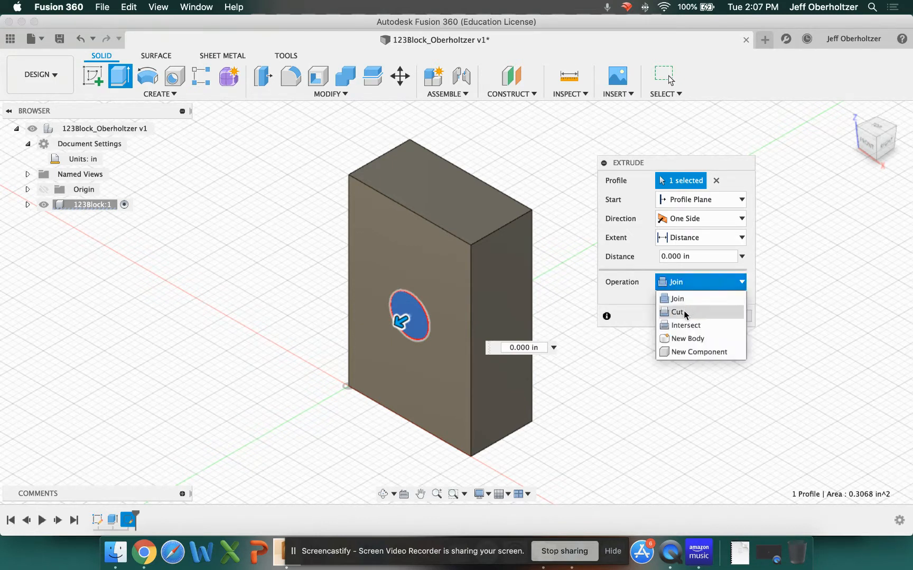
pyautogui.click(678, 313)
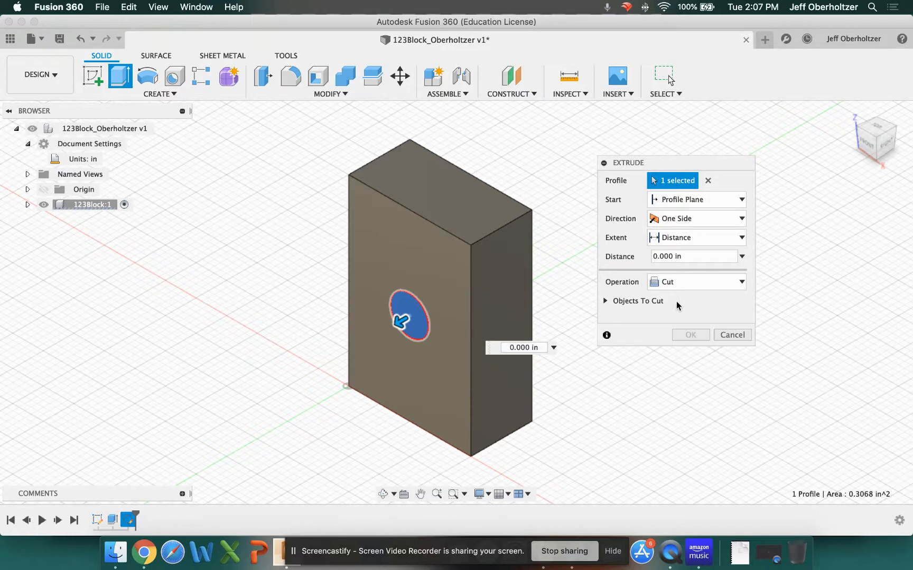
pyautogui.moveTo(672, 256)
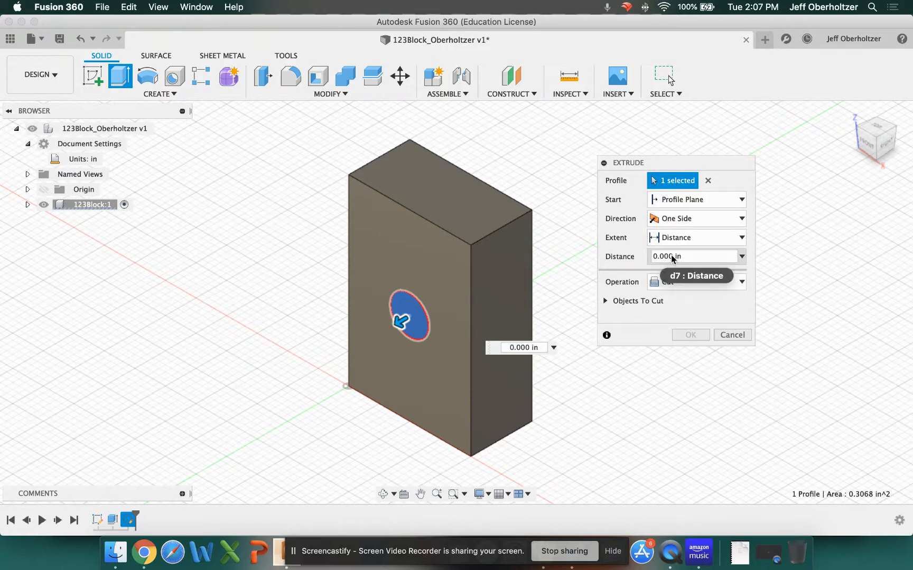
pyautogui.click(692, 256)
pyautogui.write('-1')
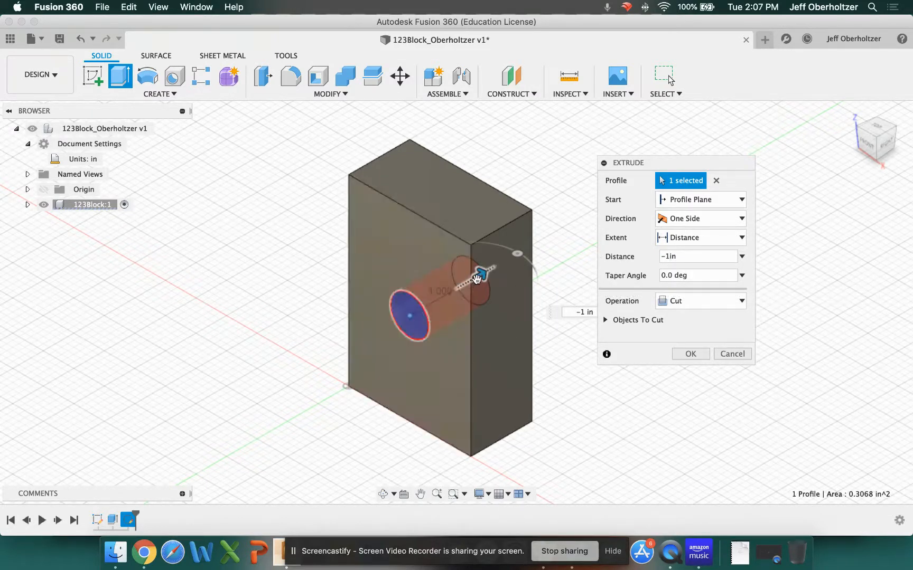
pyautogui.click(690, 354)
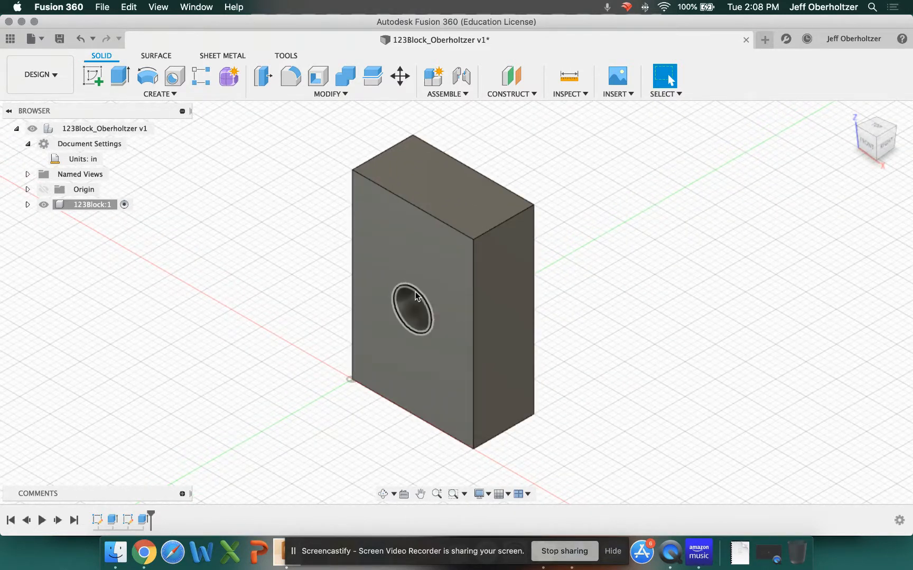
pyautogui.moveTo(369, 149)
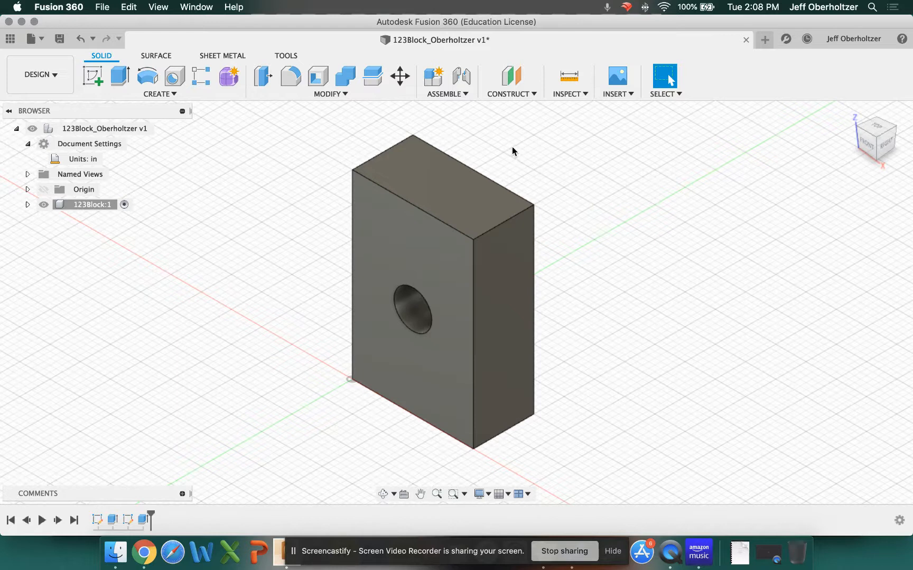
pyautogui.moveTo(513, 154)
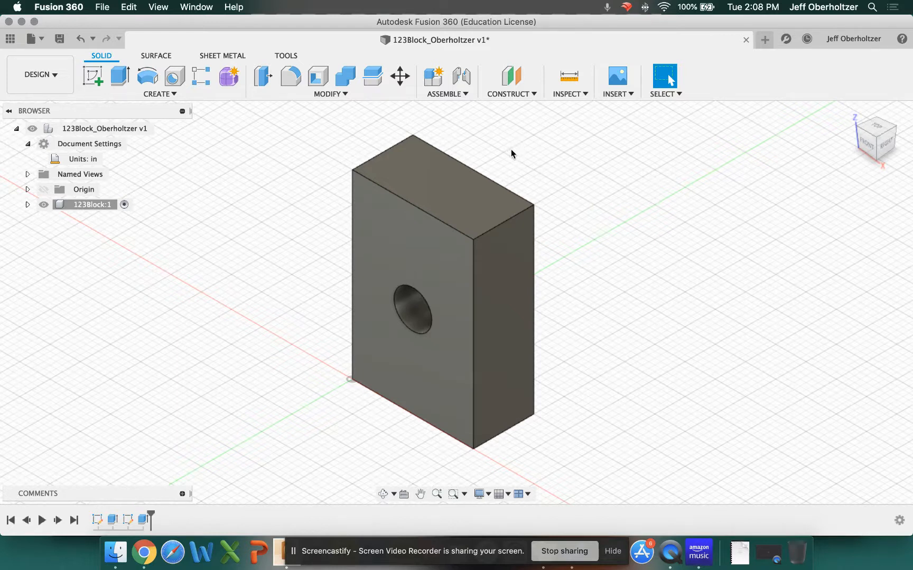